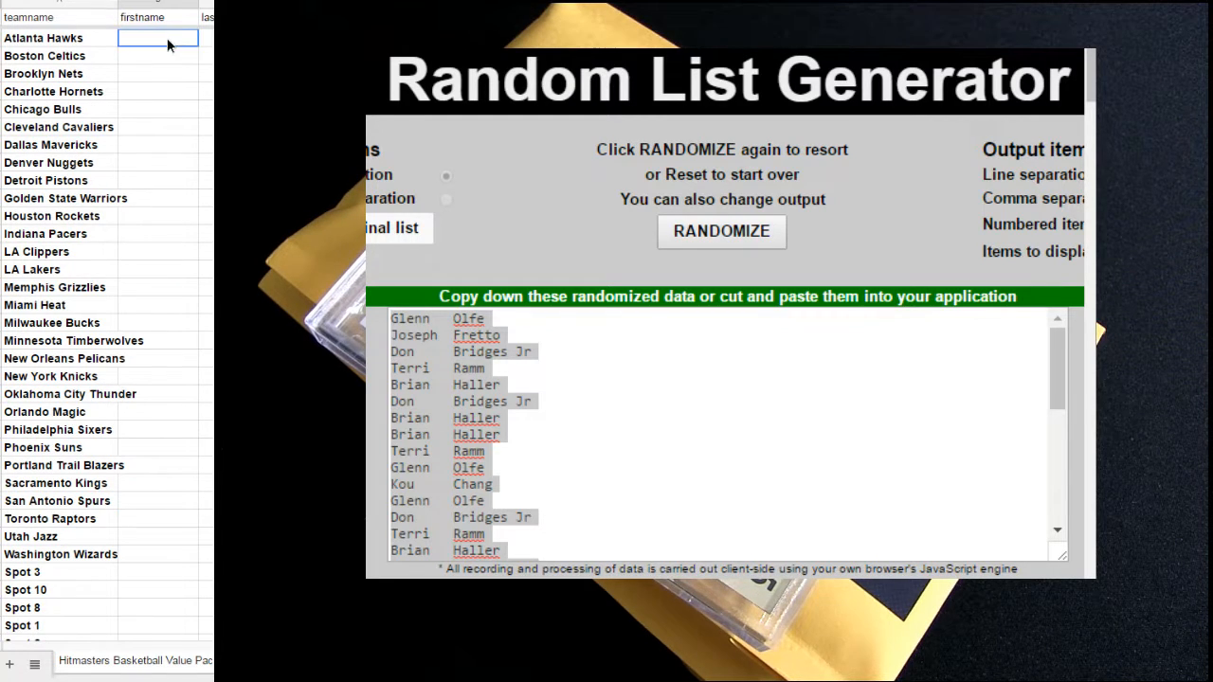
Paste the copied buyer names into cell B2 beside the NBA team names
right_click(159, 303)
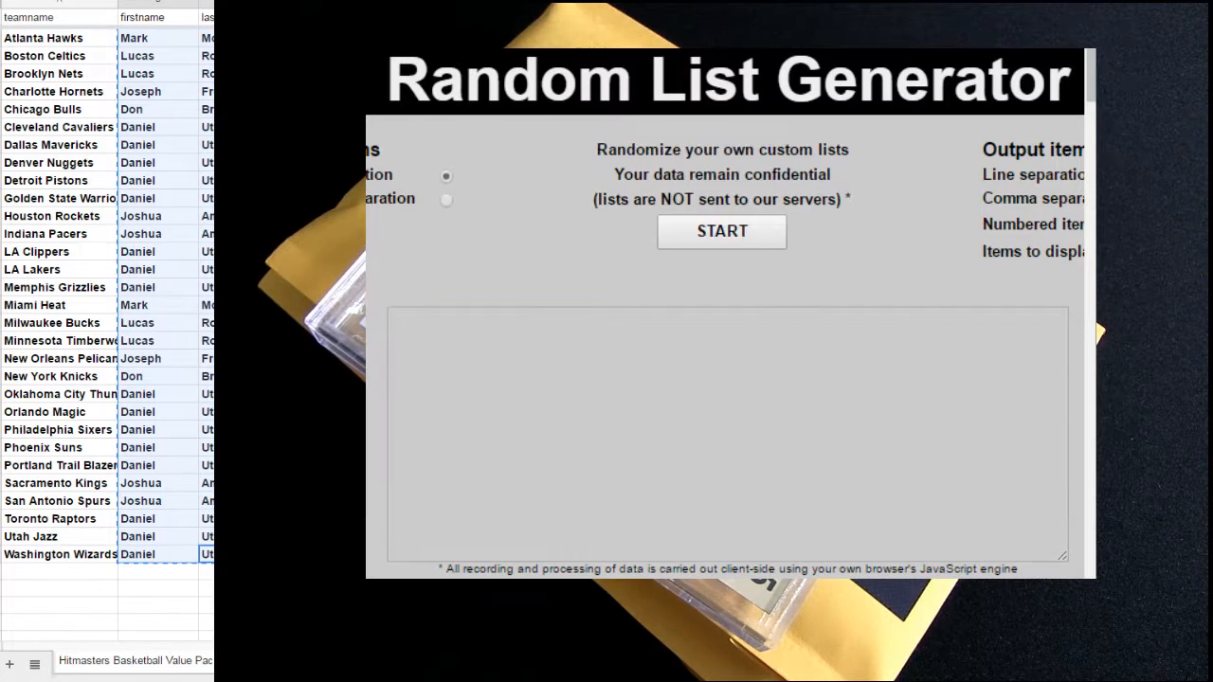
Start a new list with the buyer names and randomize it until Joseph is first
left_click(728, 432)
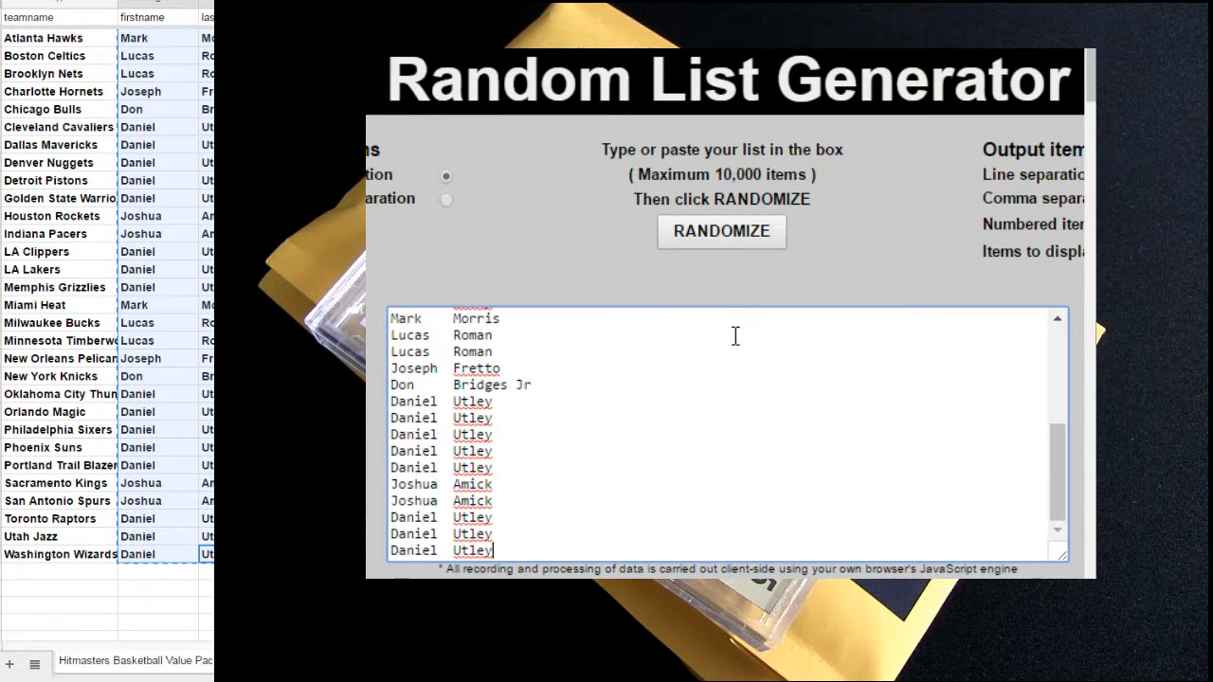
left_click(720, 231)
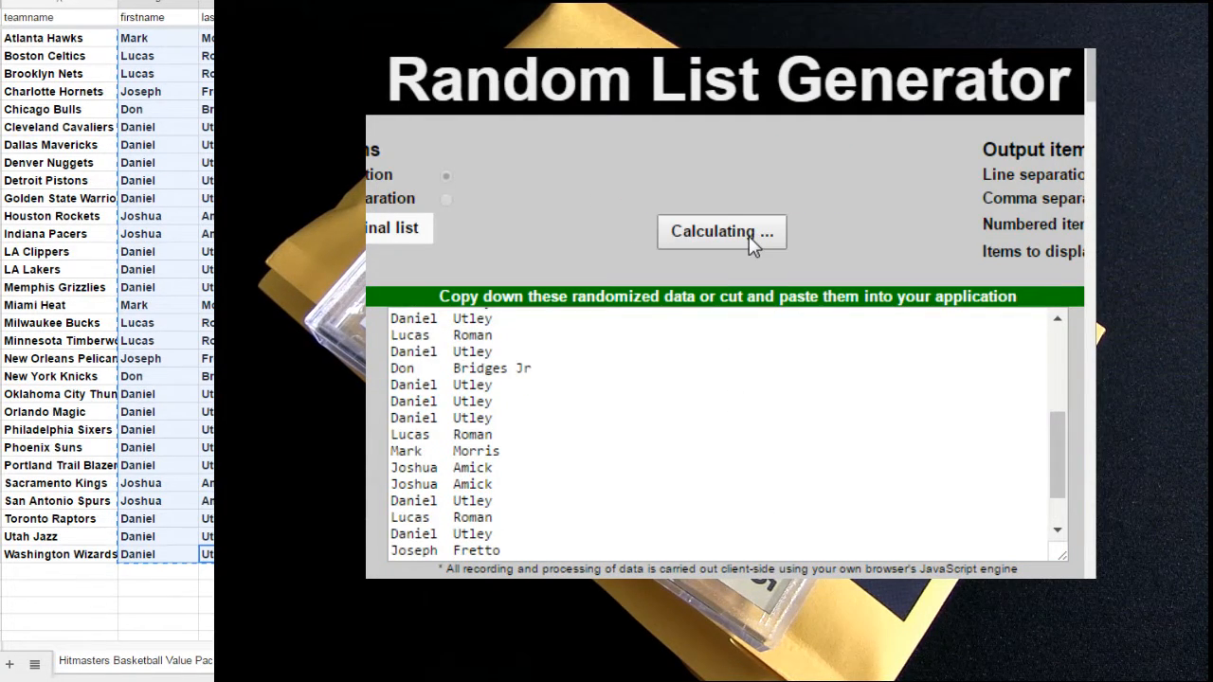
left_click(721, 231)
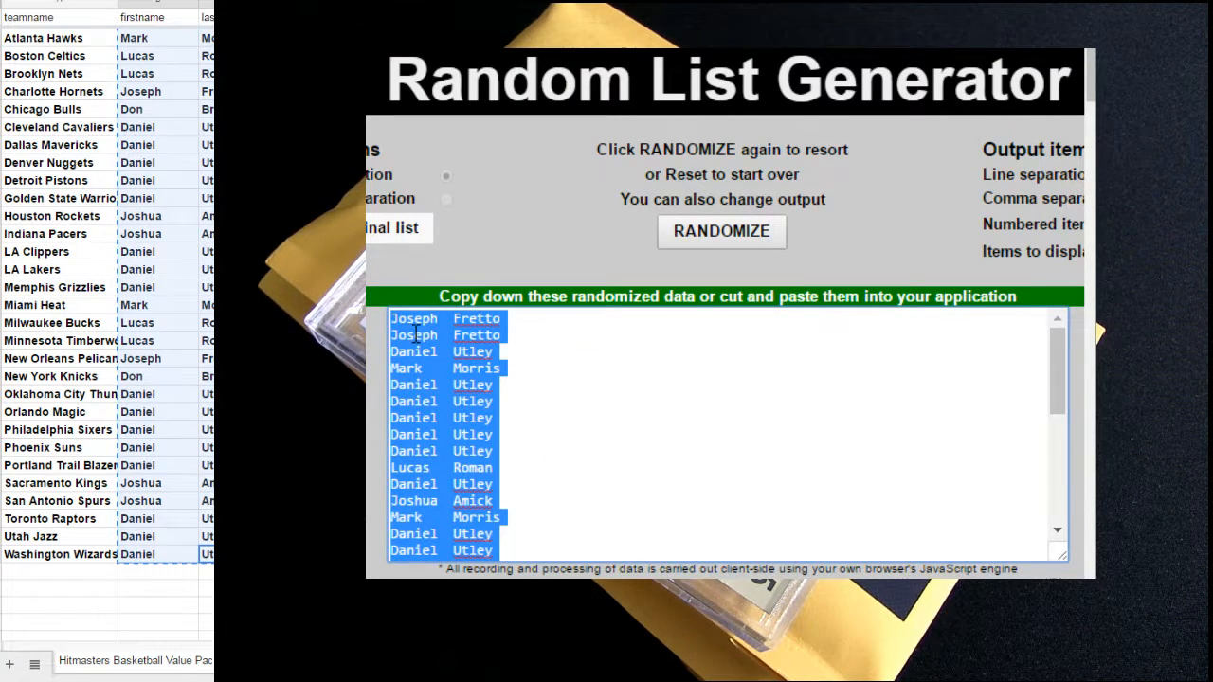
mouse_move(152, 42)
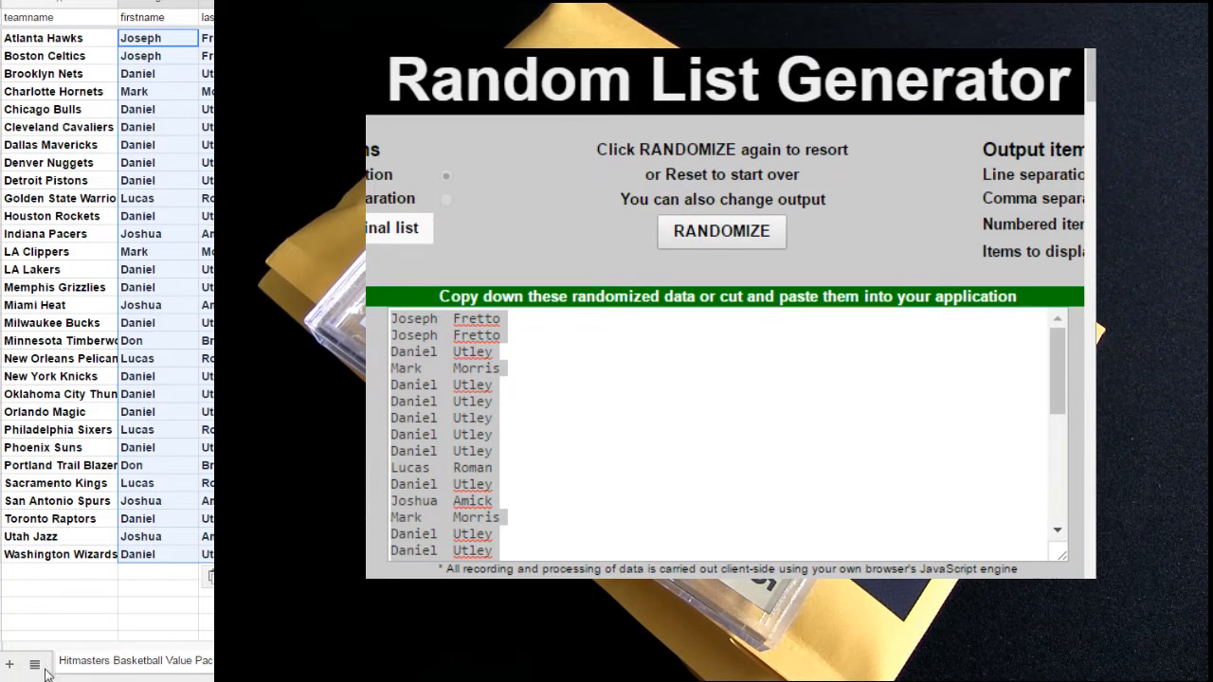
Paste the reshuffled names over B2 and show the workbook's sheet list
left_click(34, 663)
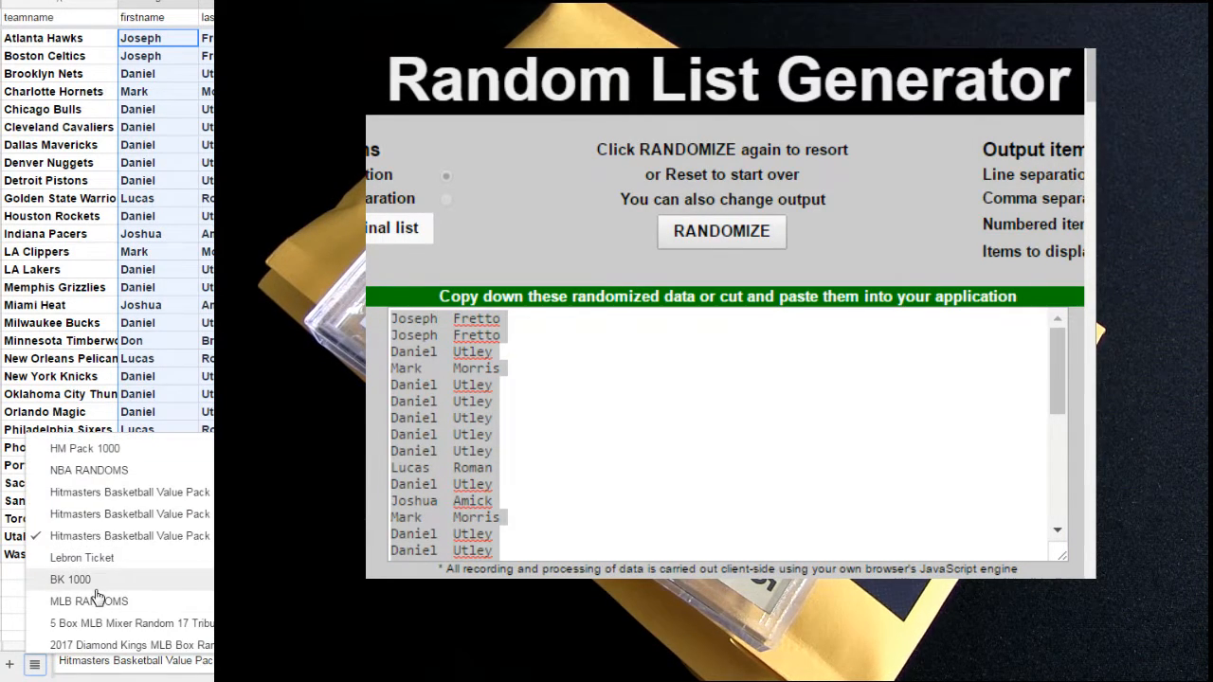